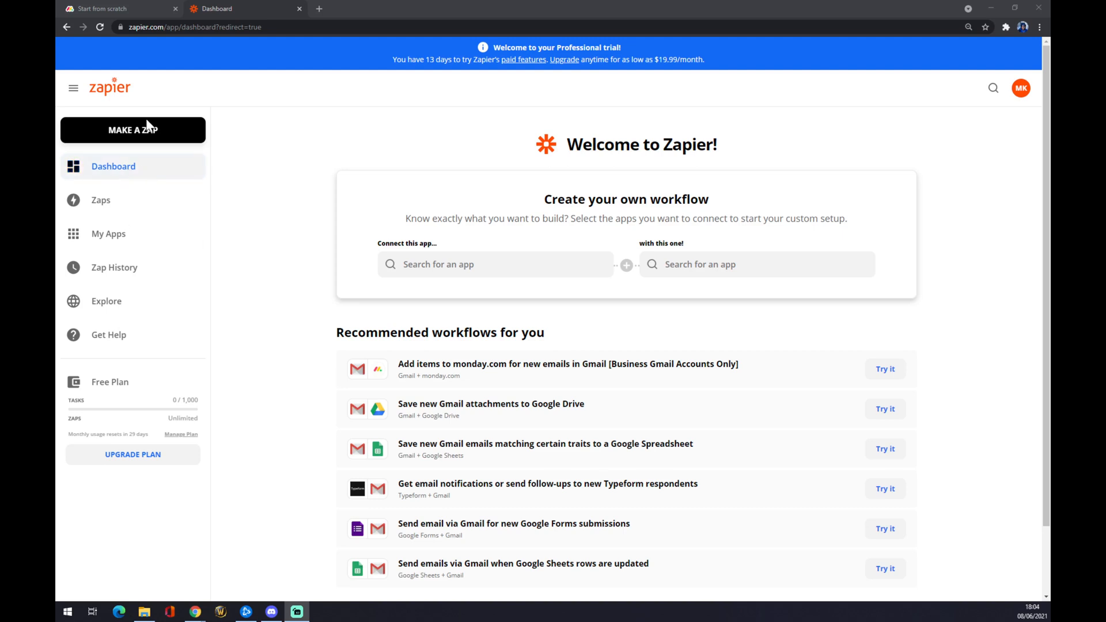
mouse_move(219, 116)
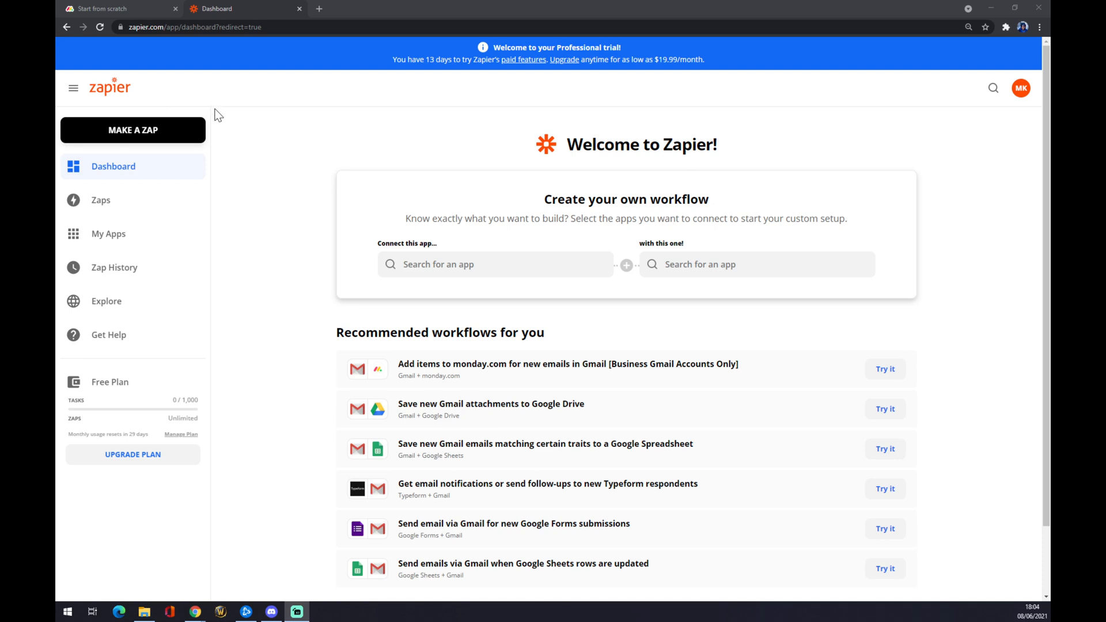
mouse_move(257, 127)
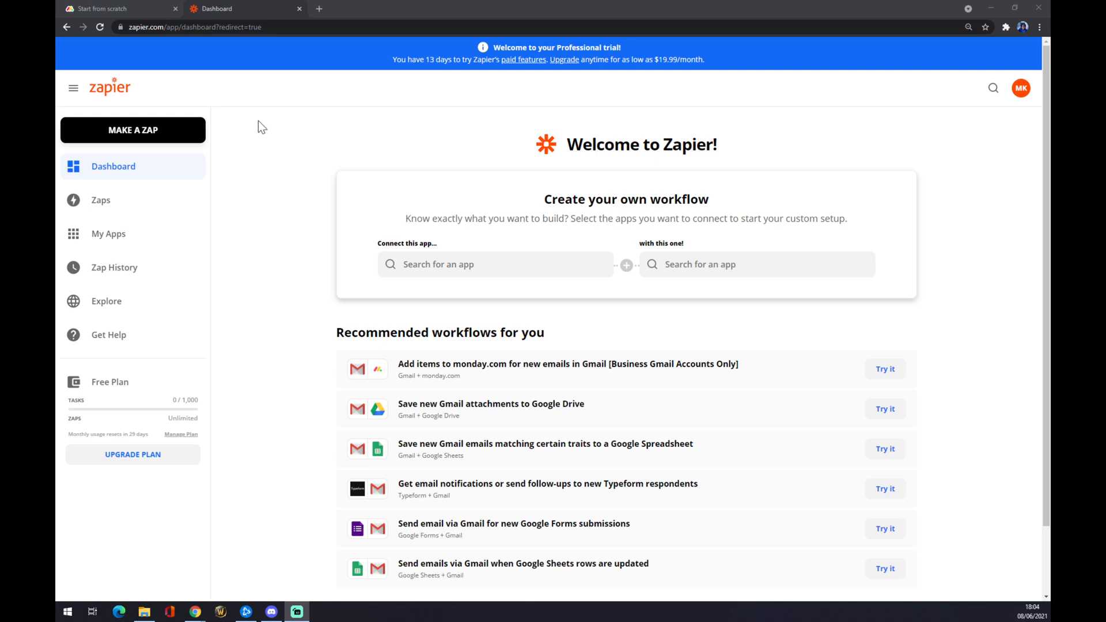
mouse_move(258, 156)
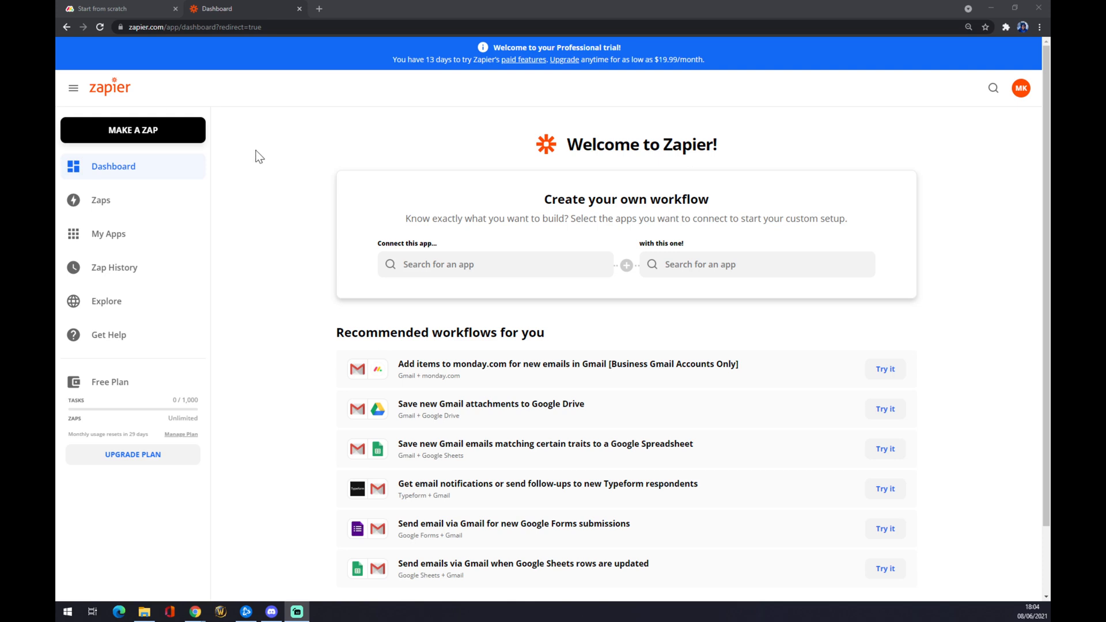
mouse_move(274, 163)
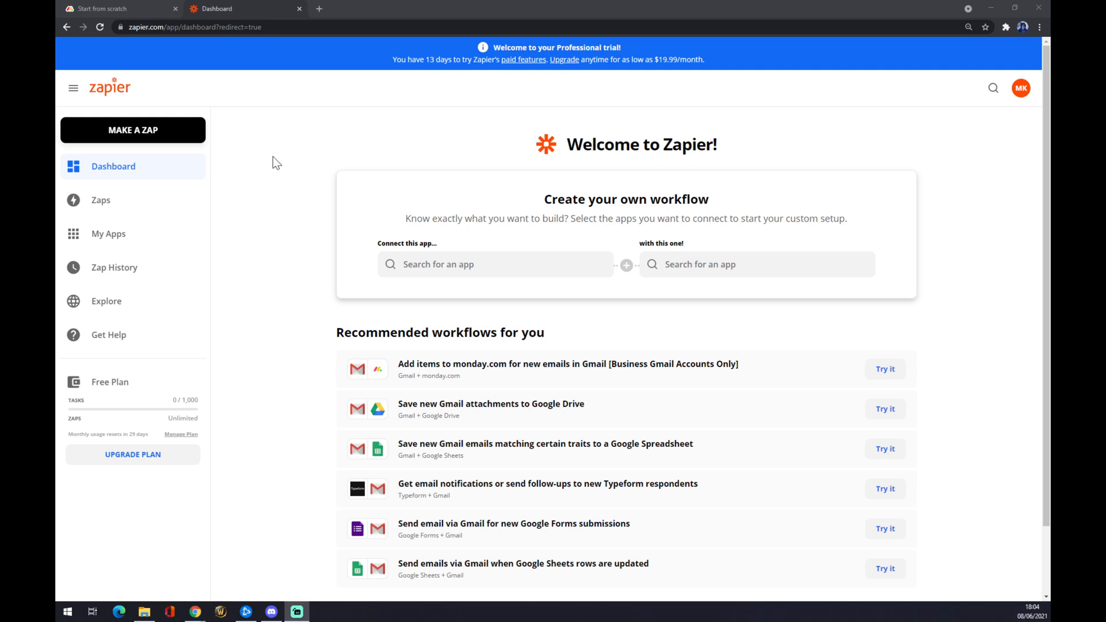
mouse_move(162, 141)
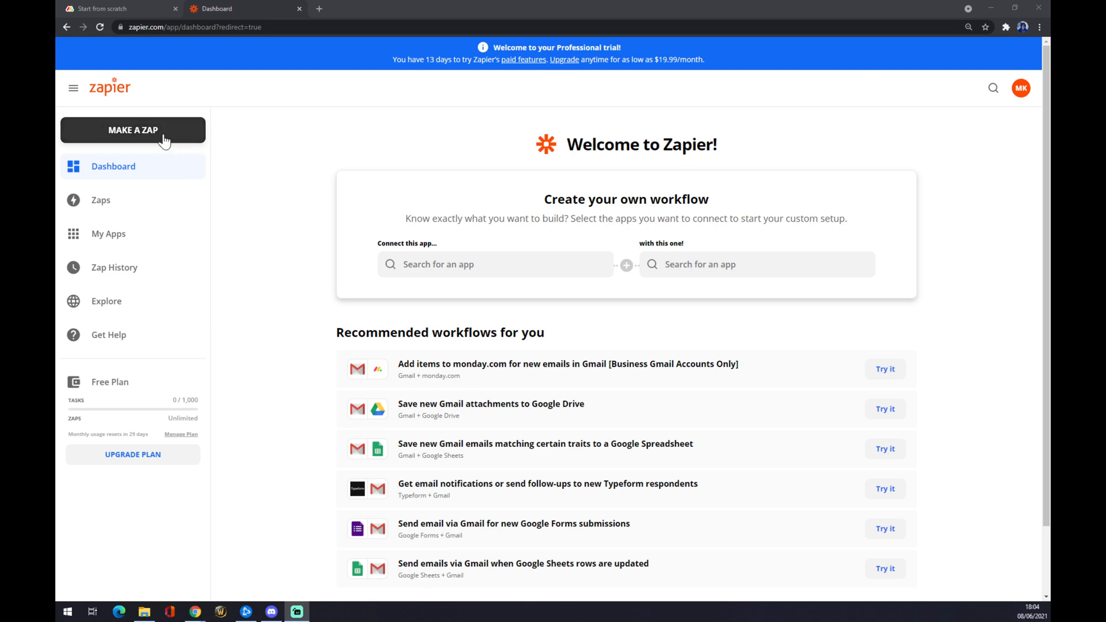
mouse_move(115, 136)
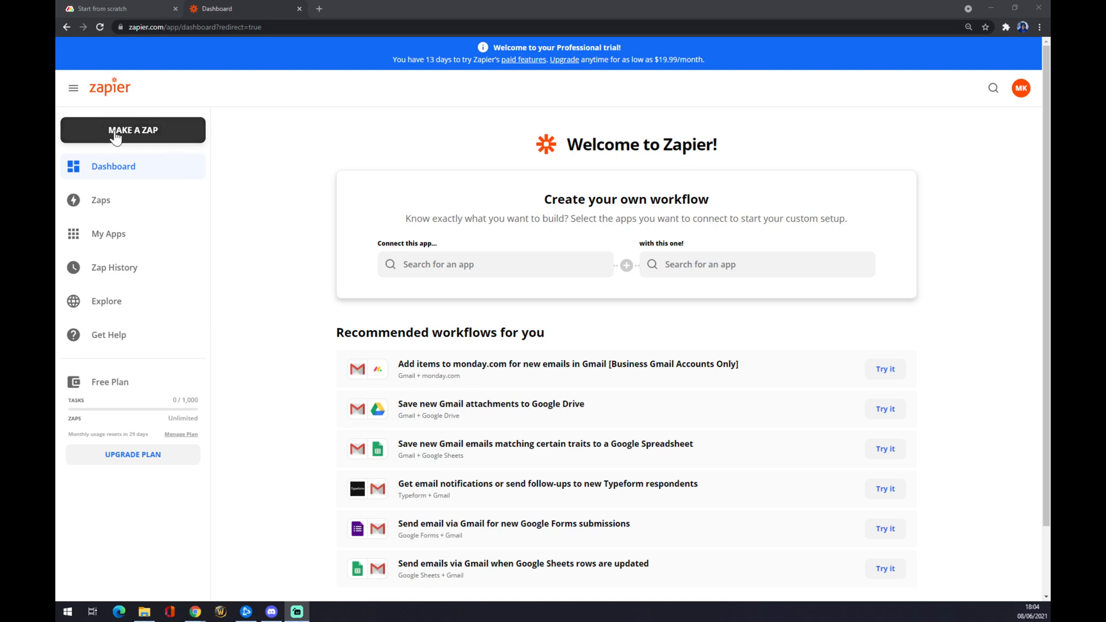
Start a new Zap and choose monday.com as its trigger app.
click(133, 130)
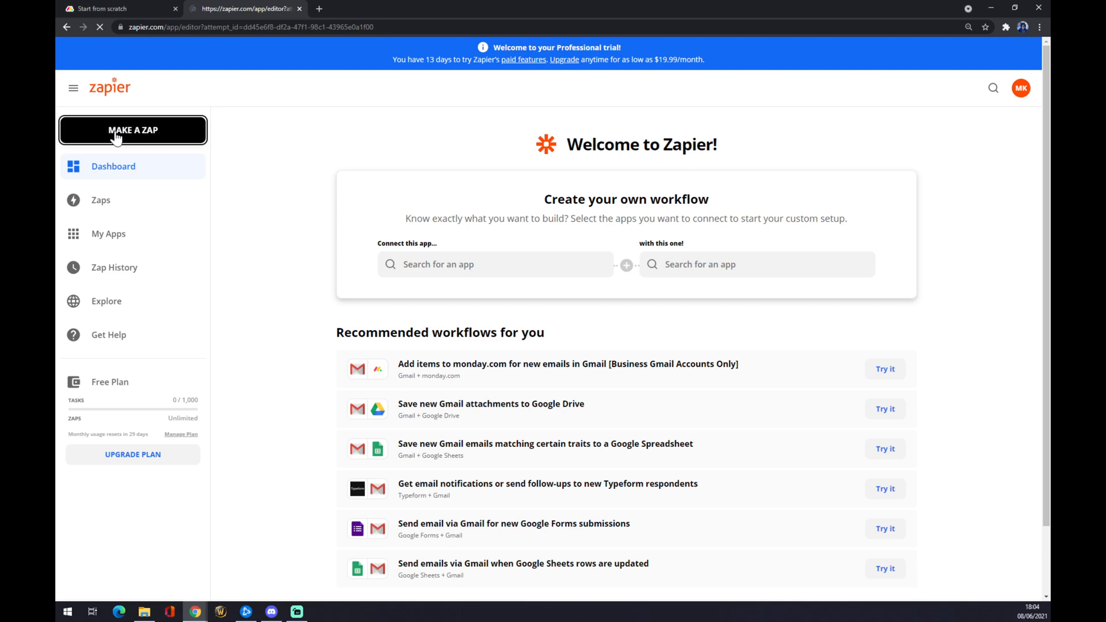
click(132, 130)
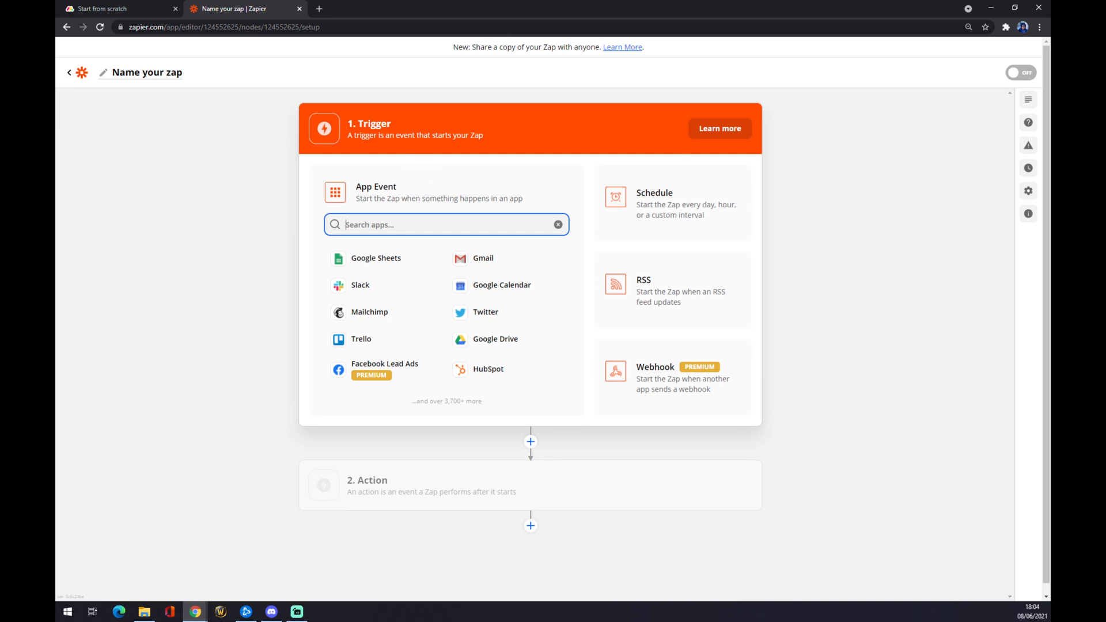
text(monda)
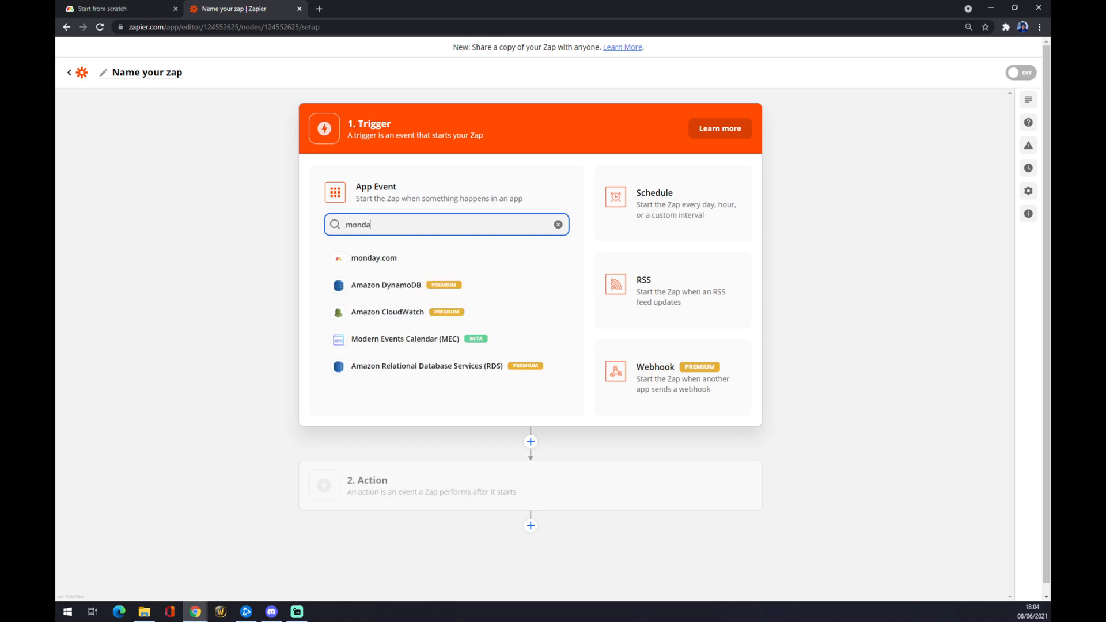
click(374, 257)
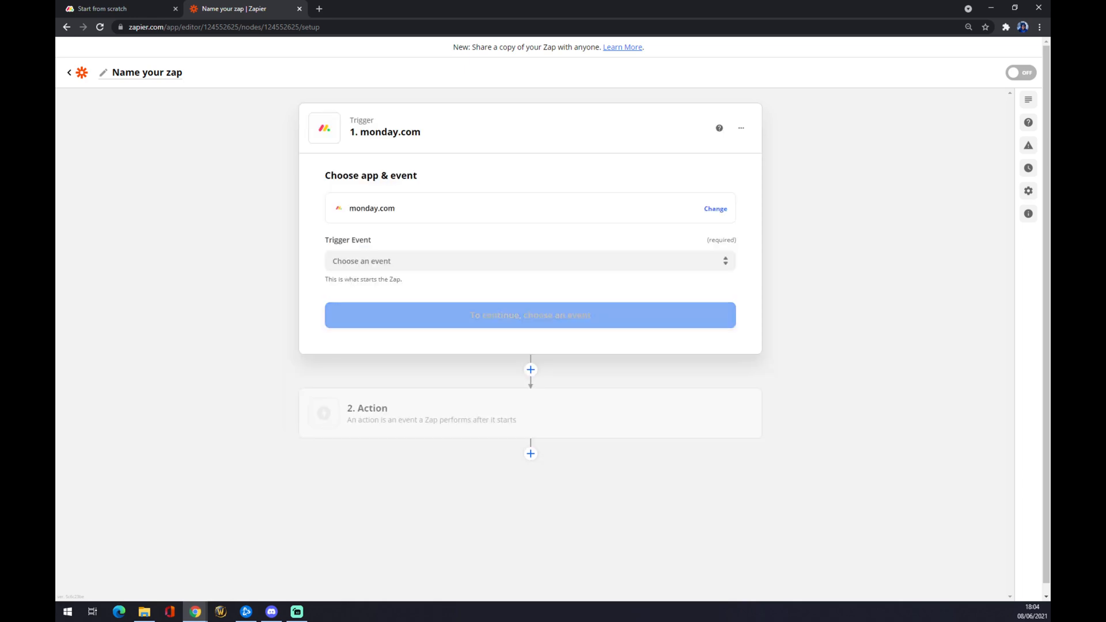
Select New User as the monday.com trigger event.
click(529, 262)
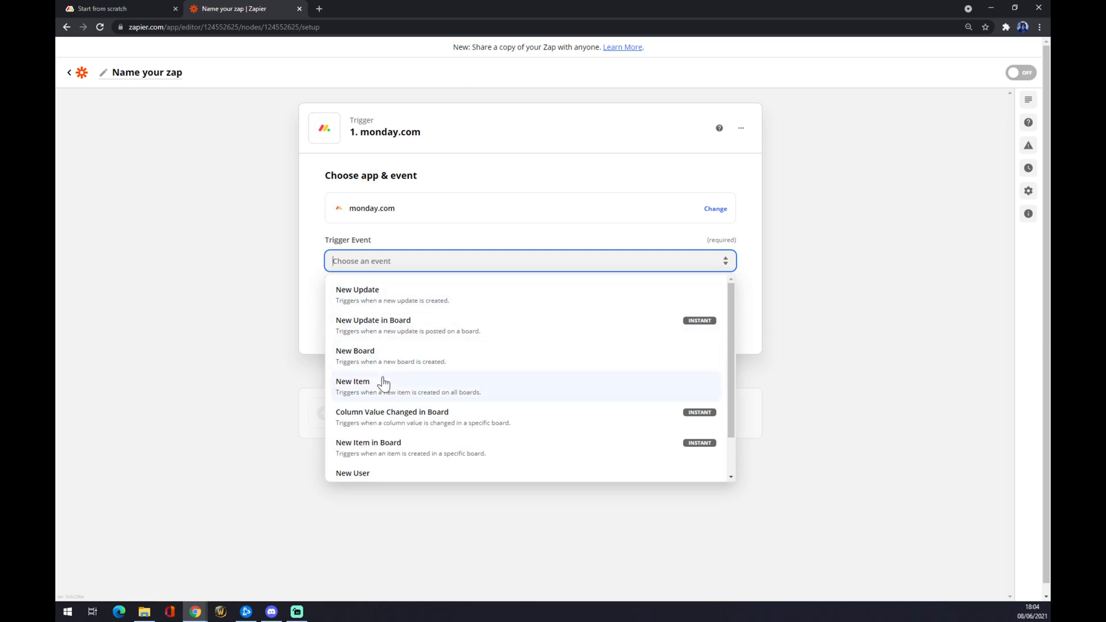
mouse_move(381, 479)
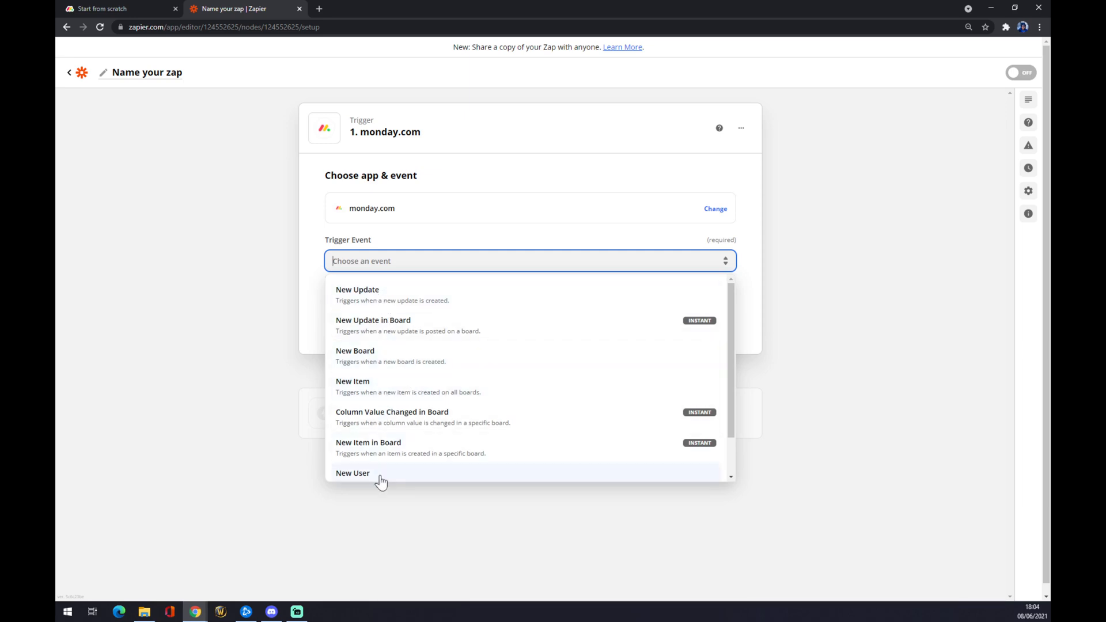
click(353, 472)
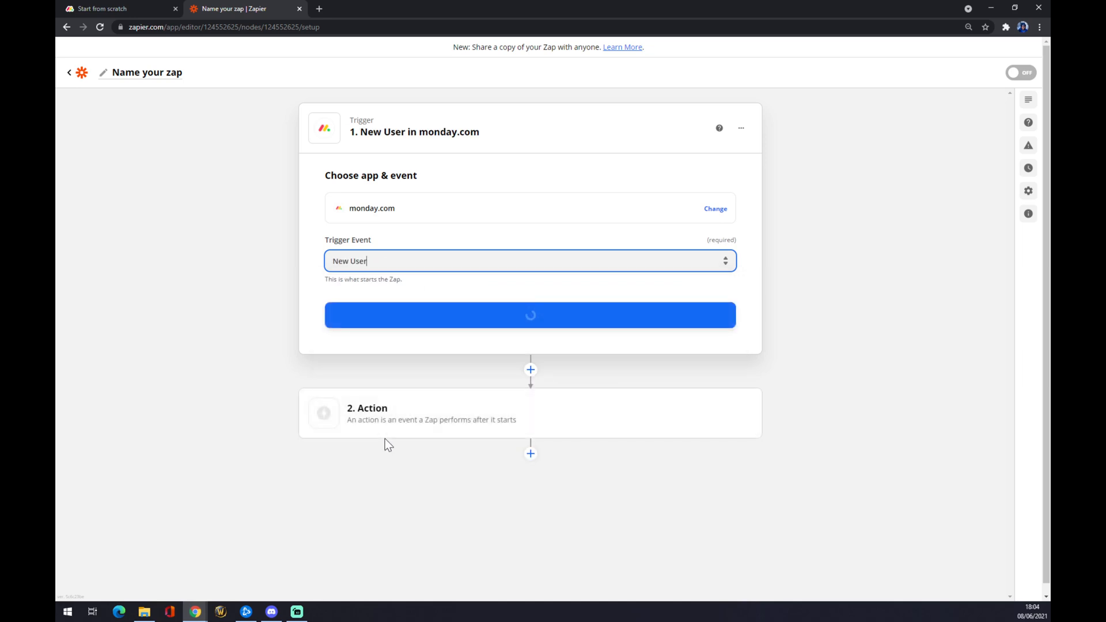
Continue and select the existing monday.com account for the trigger.
click(530, 315)
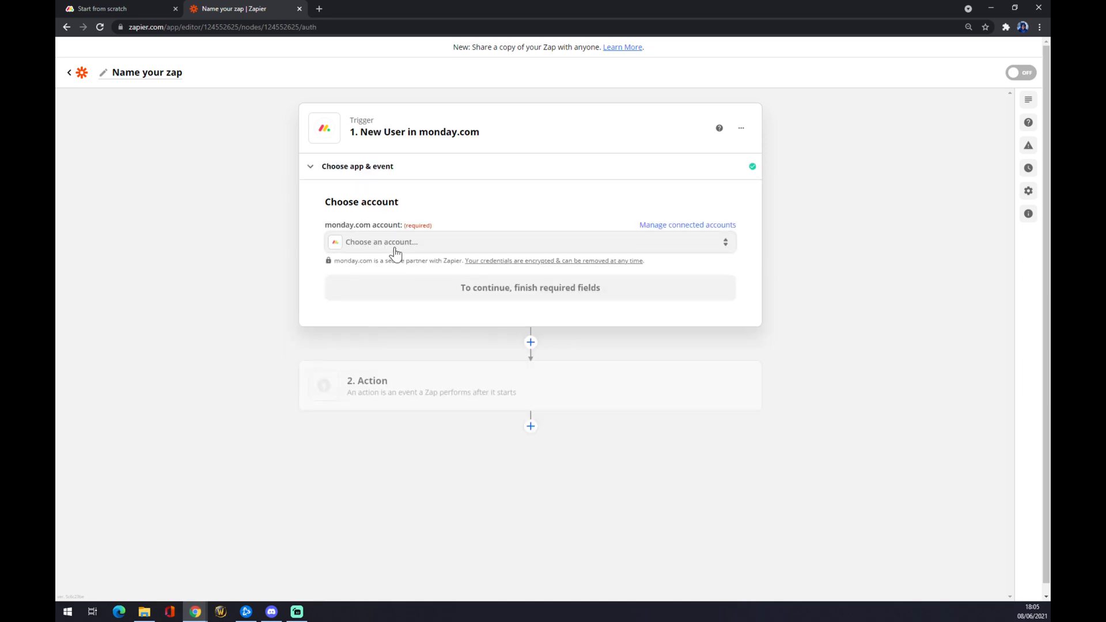
click(529, 241)
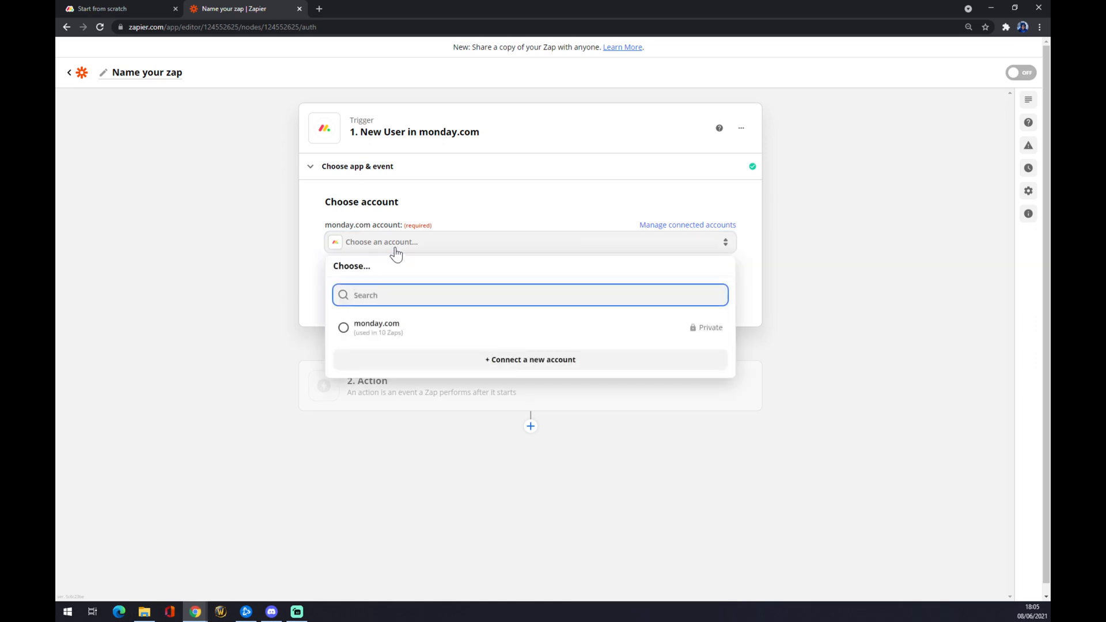
click(343, 327)
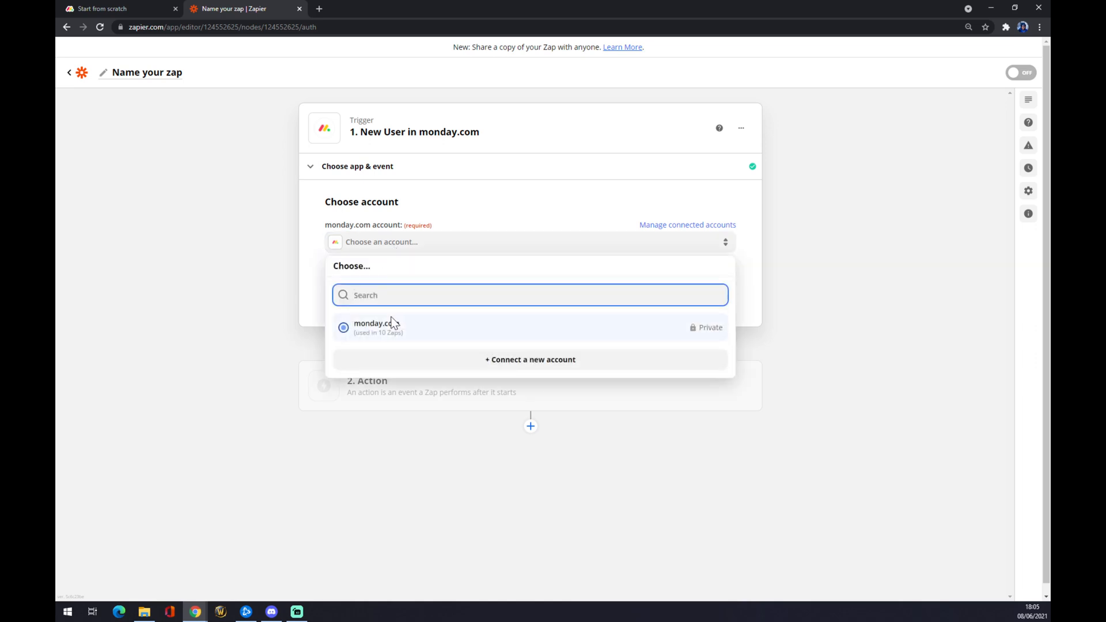
click(376, 326)
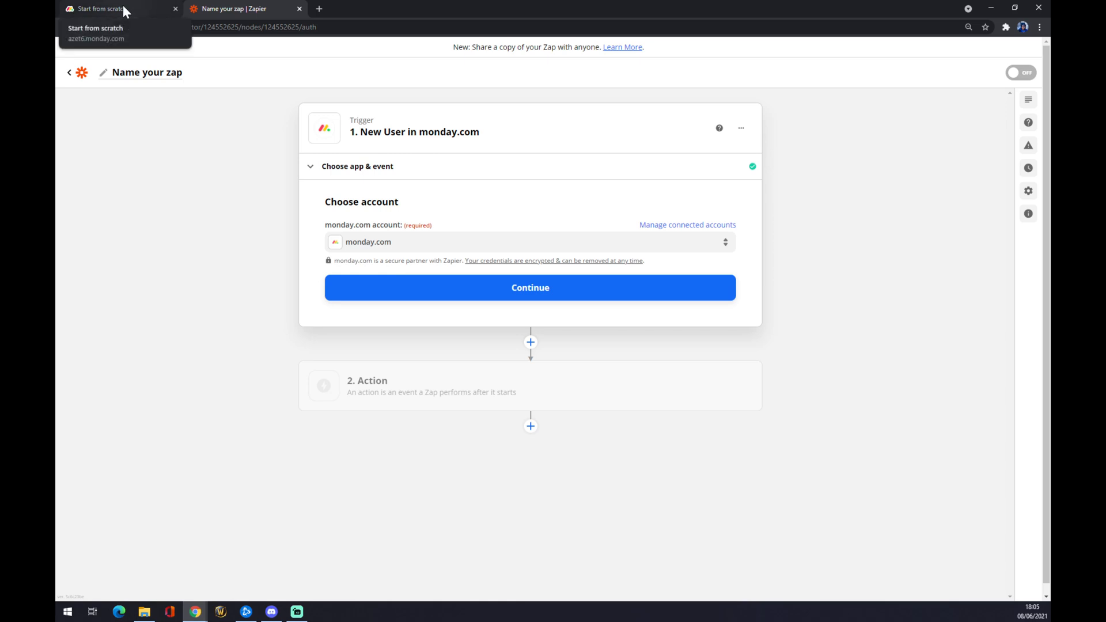
View the personal API token in monday.com admin settings, then return to Zapier.
click(99, 8)
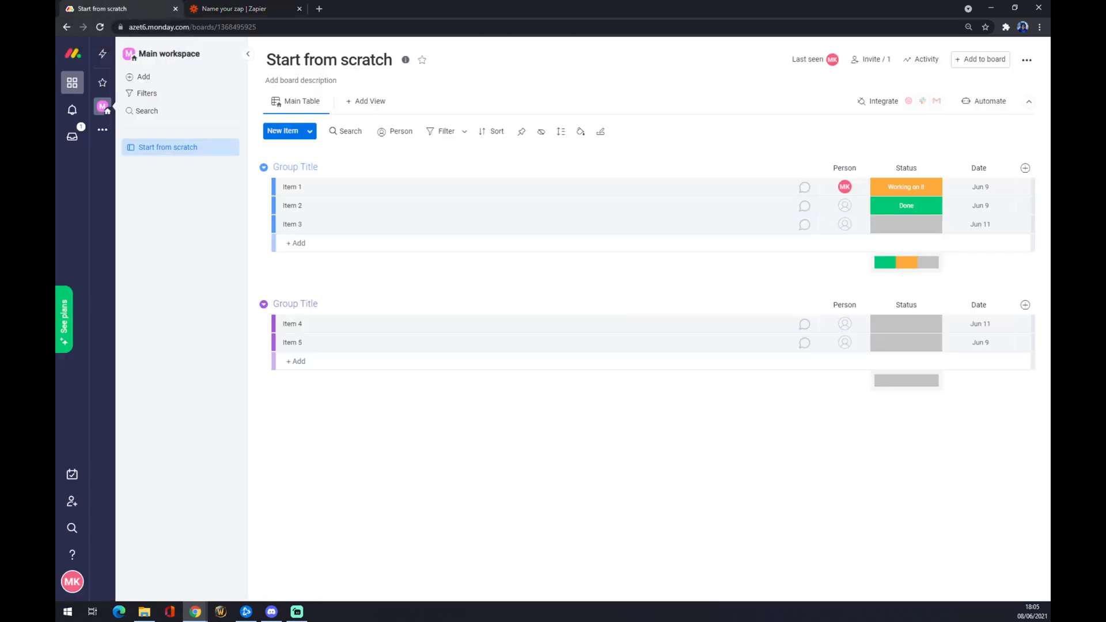
mouse_move(139, 530)
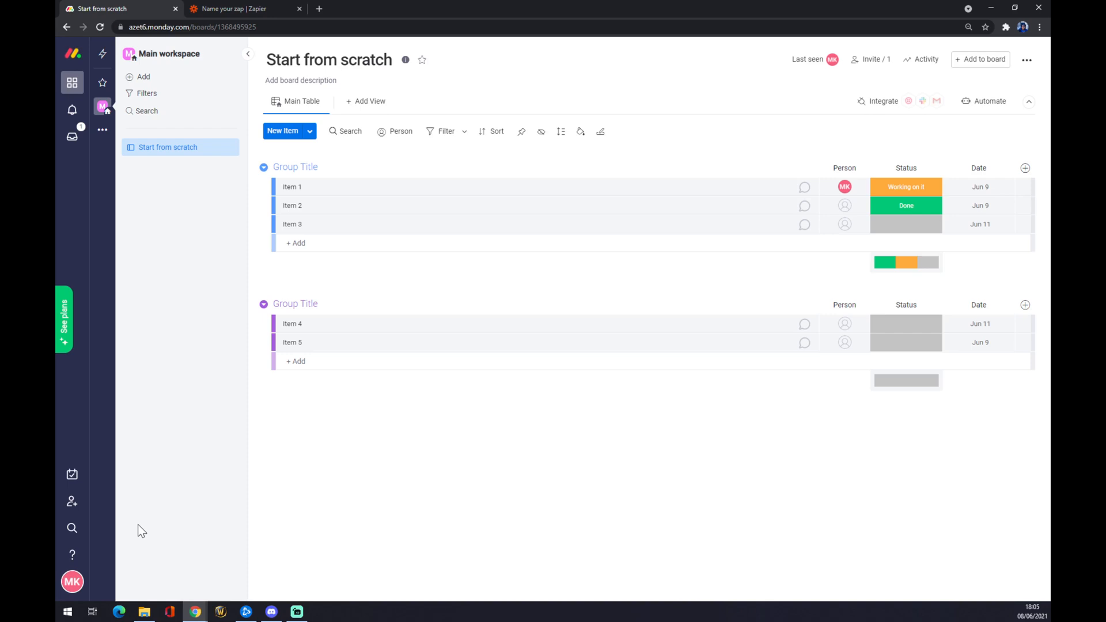
mouse_move(73, 580)
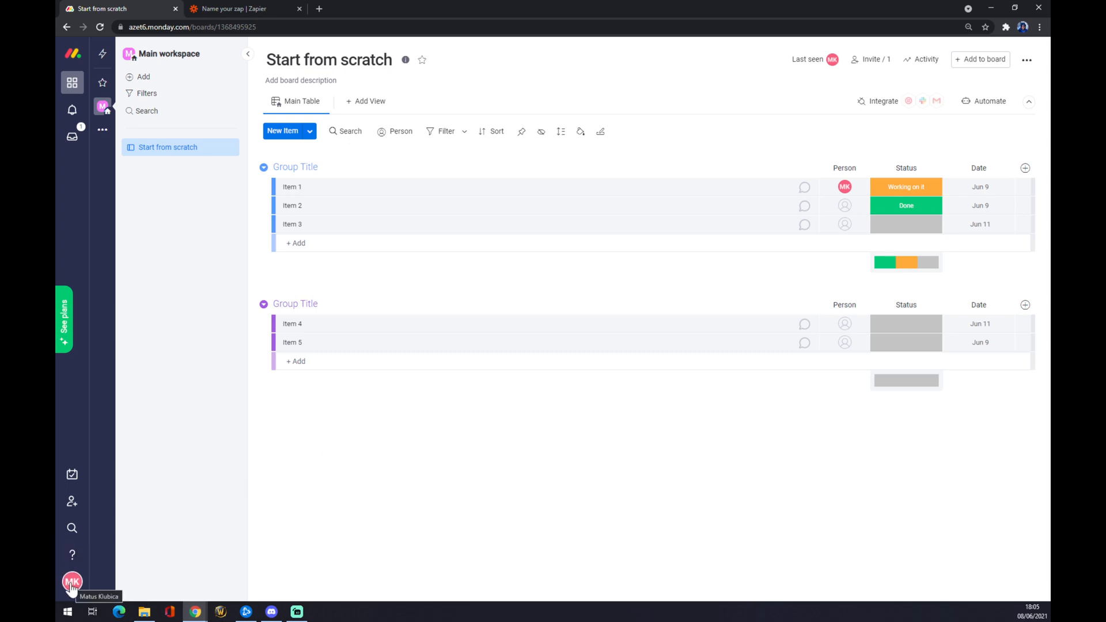
click(71, 580)
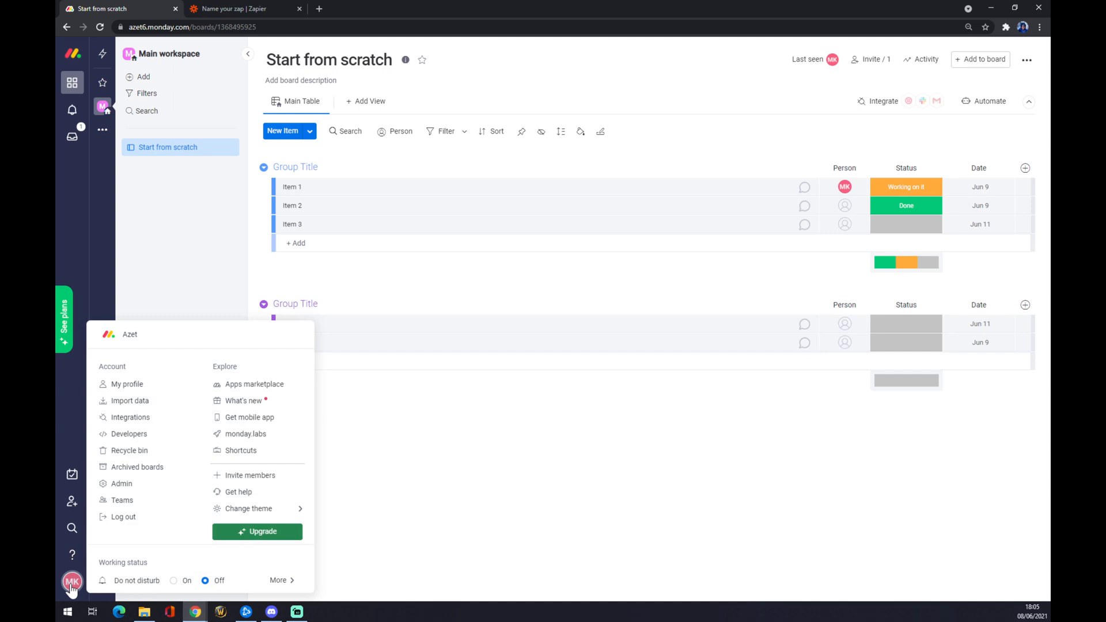
mouse_move(121, 499)
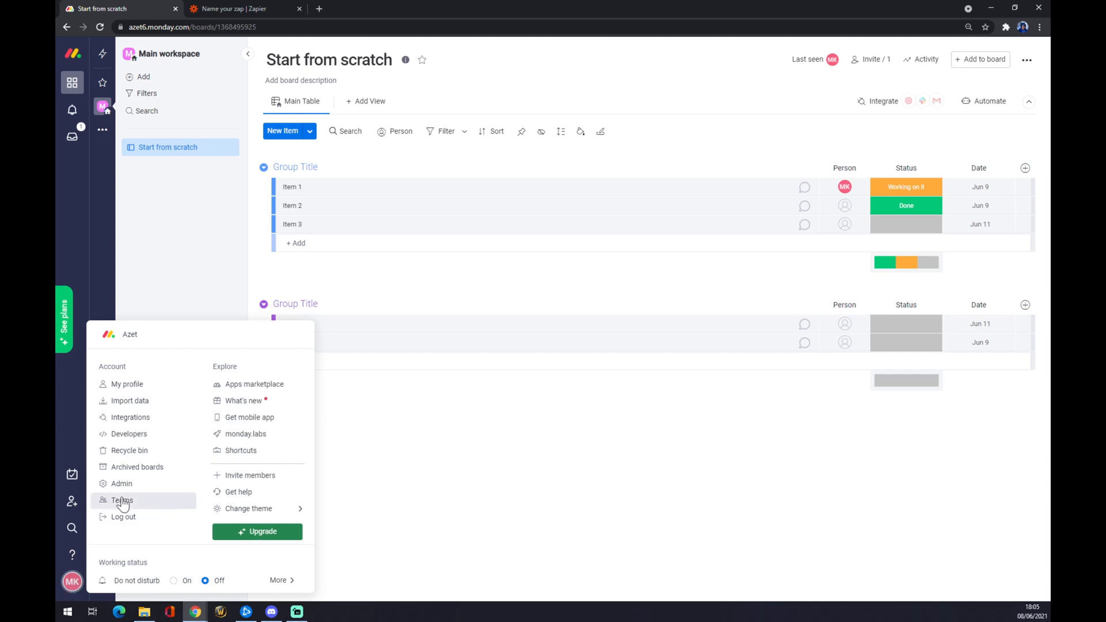
click(121, 483)
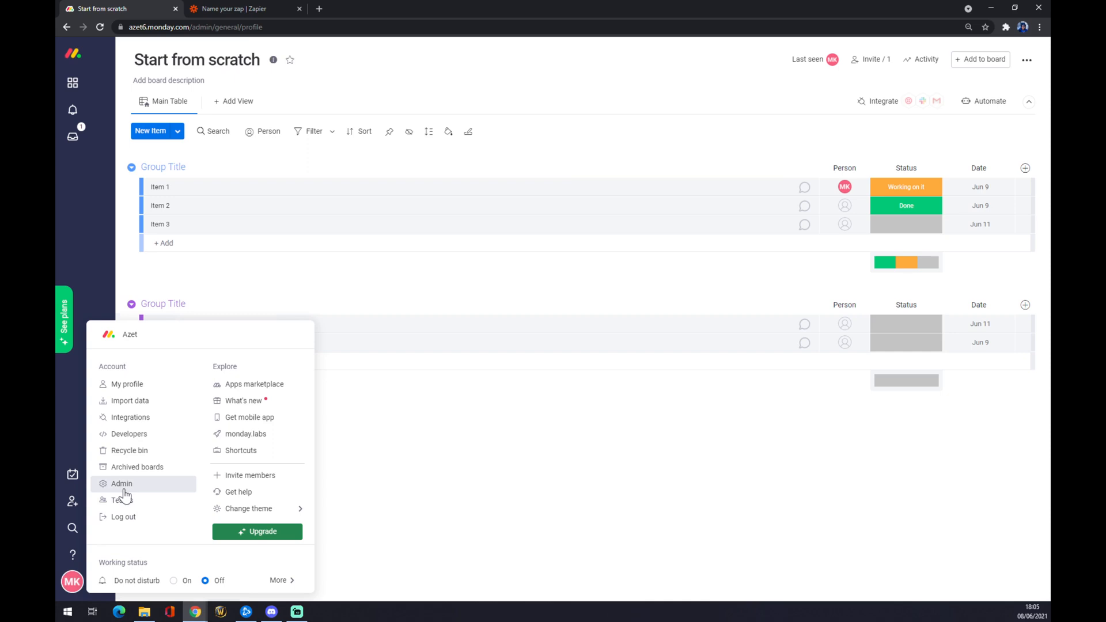
click(121, 483)
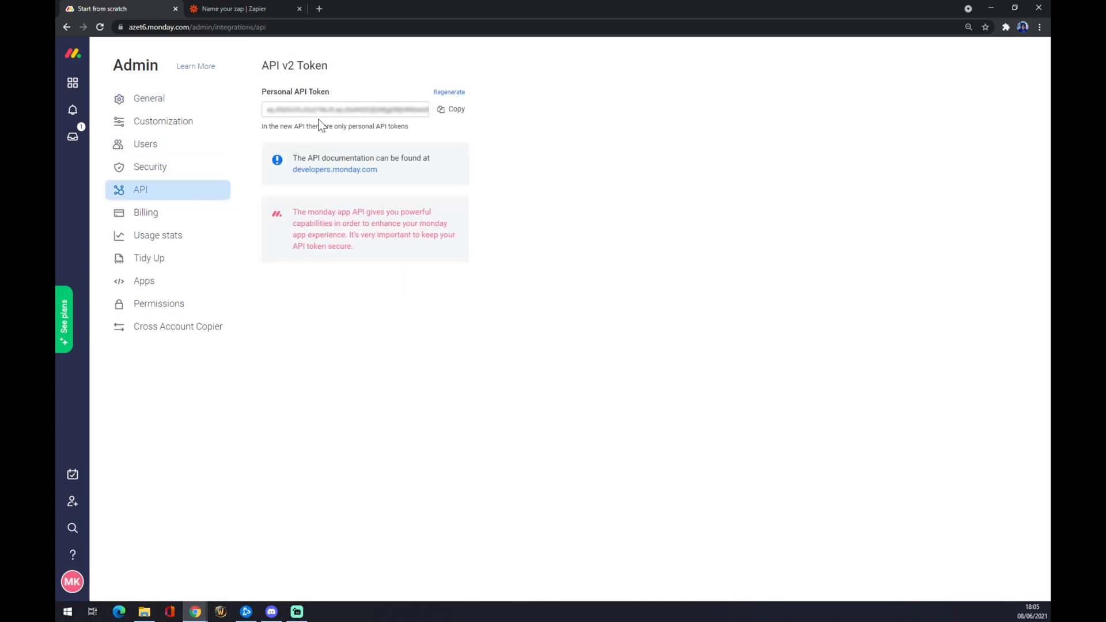
mouse_move(449, 96)
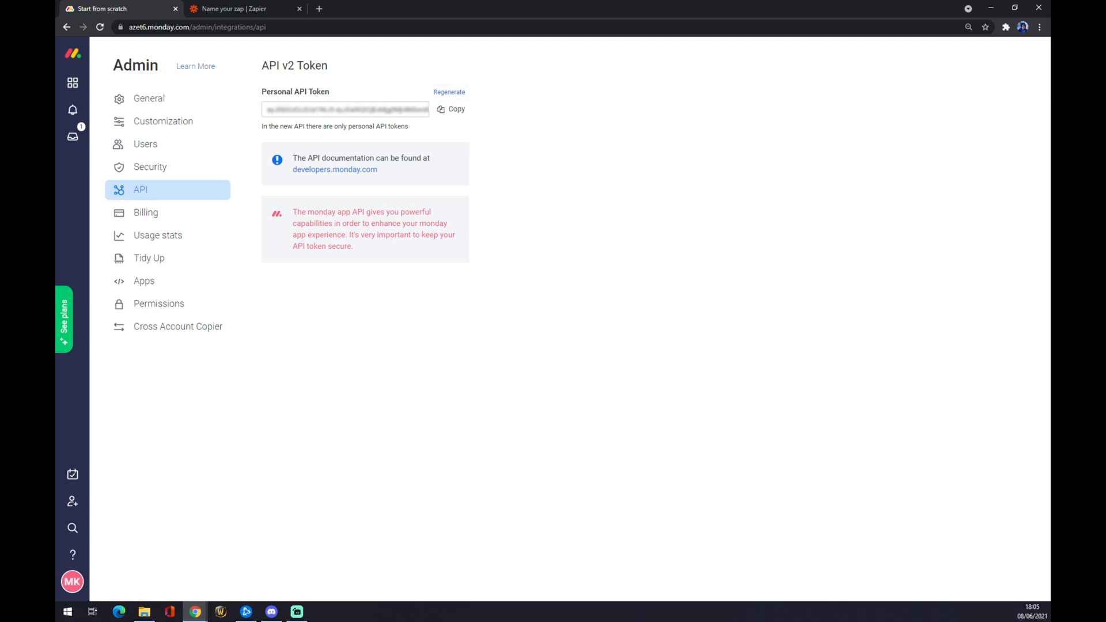
click(243, 8)
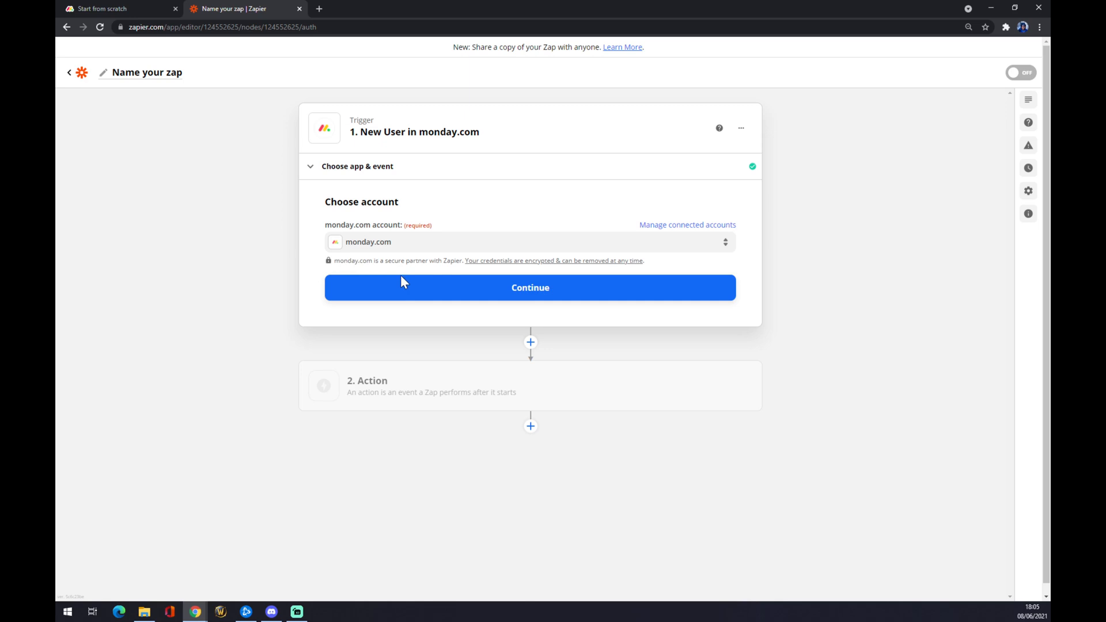
Confirm the trigger account and name the Zap 'monday to excel'.
click(530, 287)
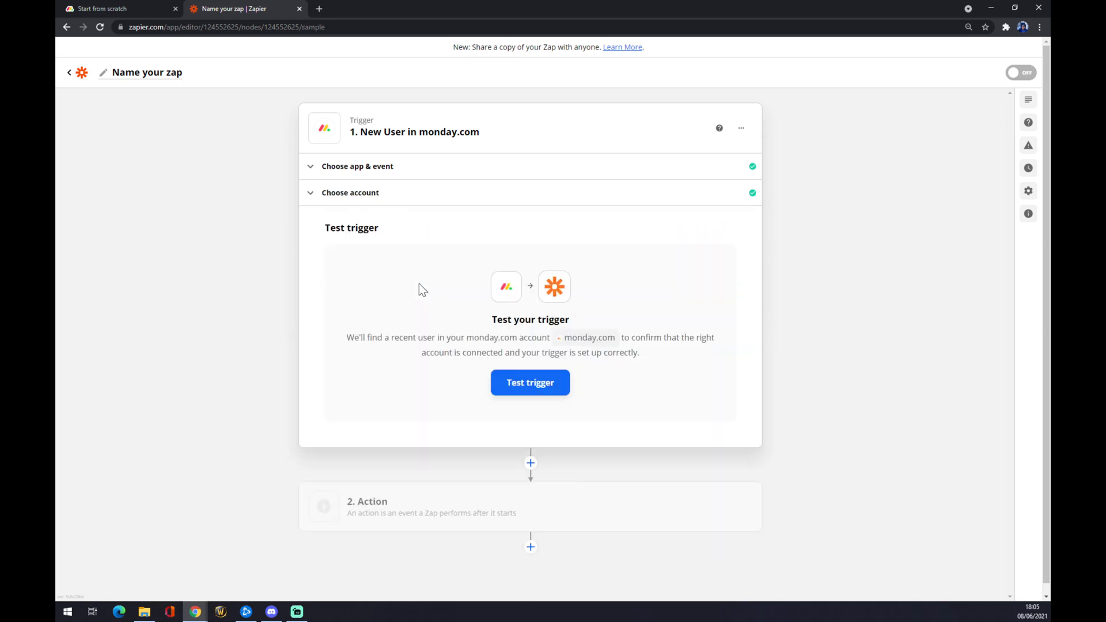
mouse_move(155, 98)
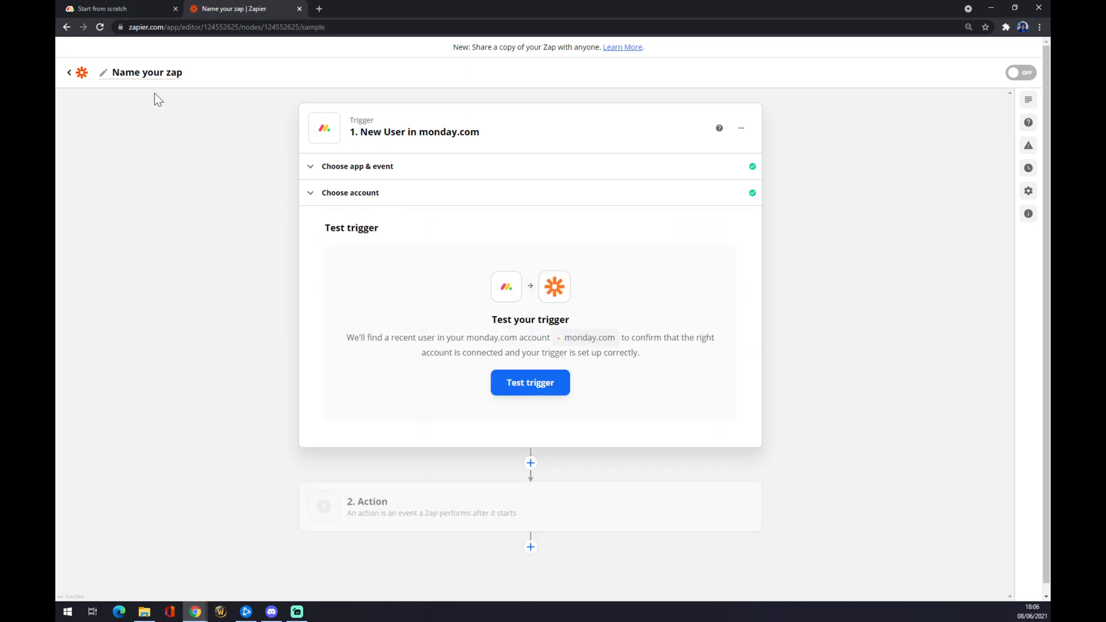
click(146, 72)
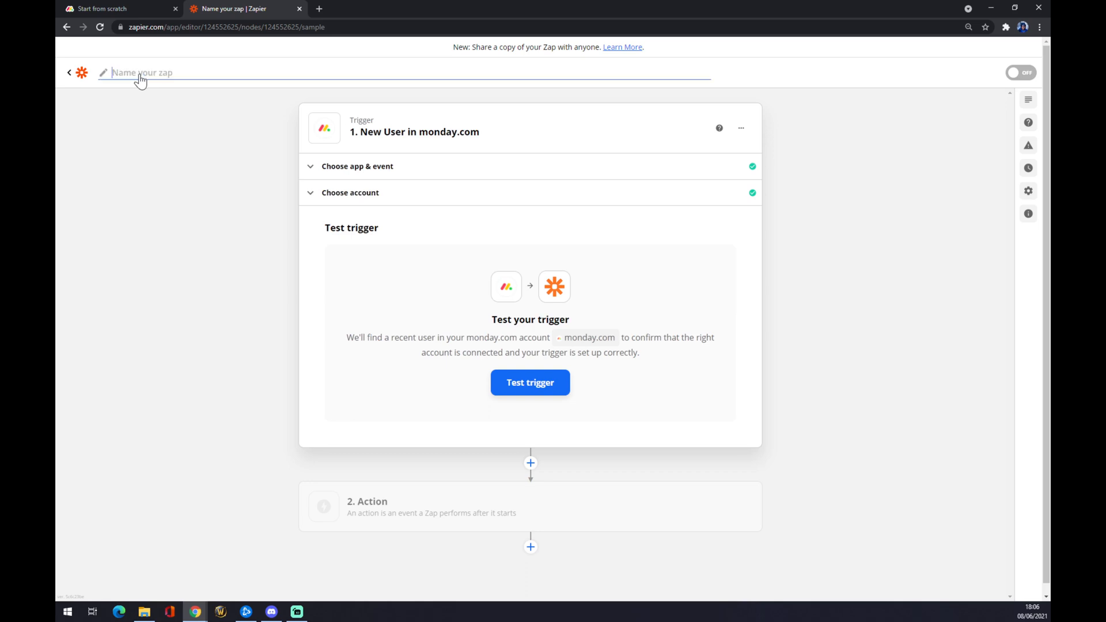
text(monday to)
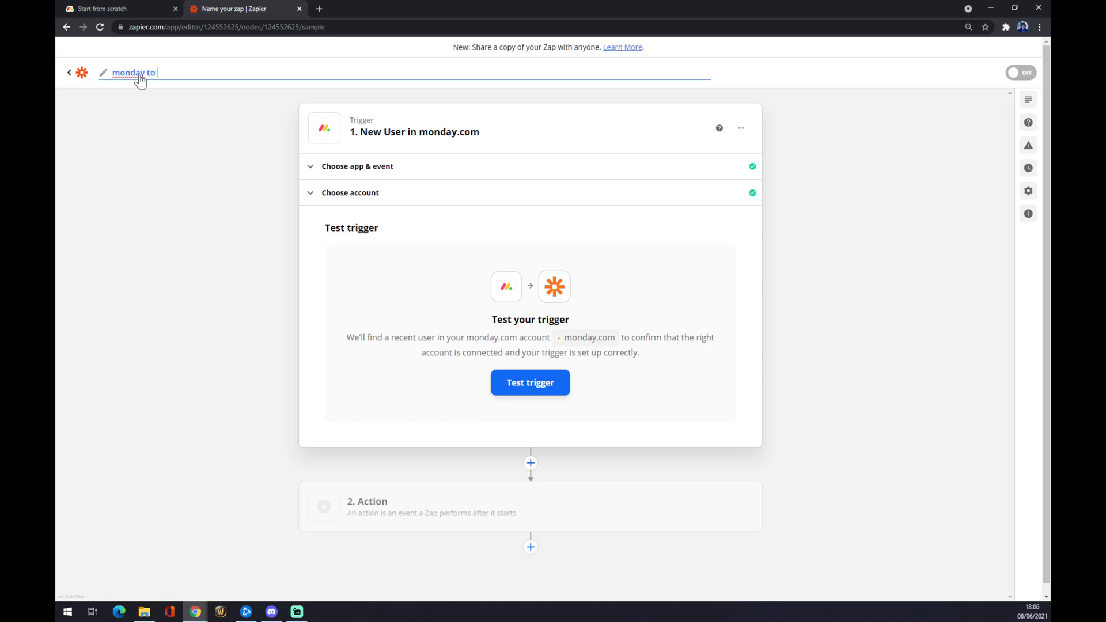
text(excel)
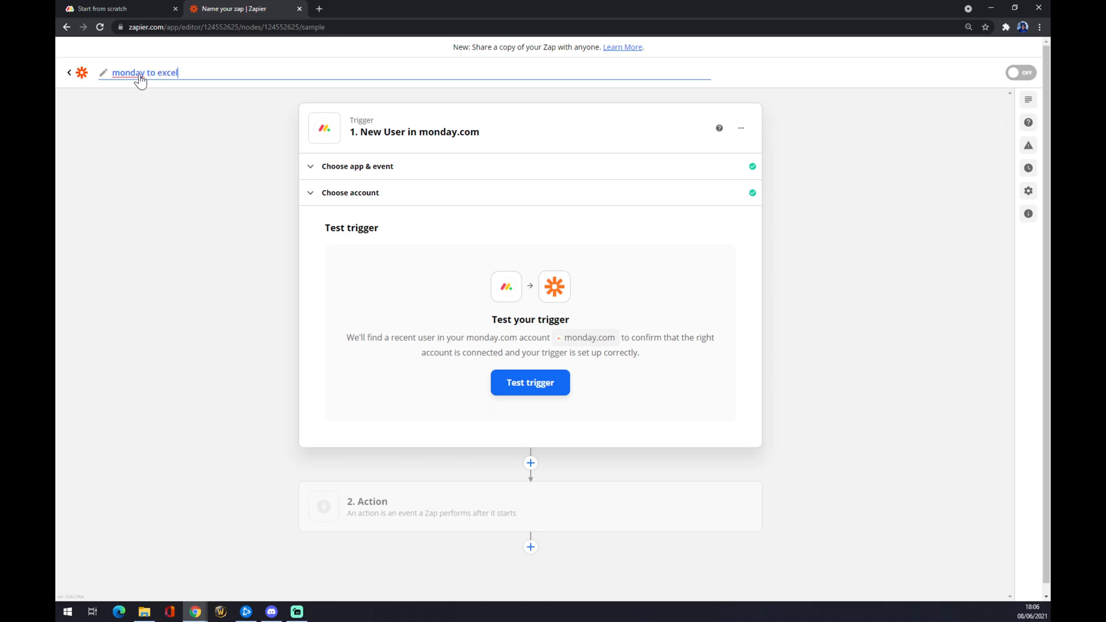
mouse_move(391, 471)
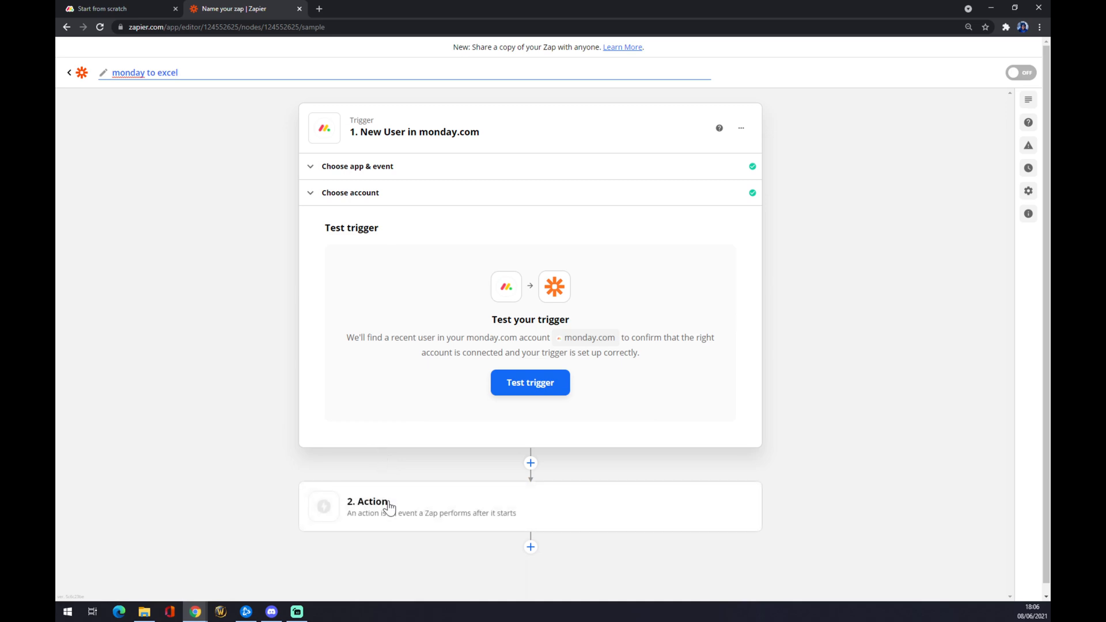
Search 'exce' in the action step and choose Microsoft Excel as the action app.
click(367, 501)
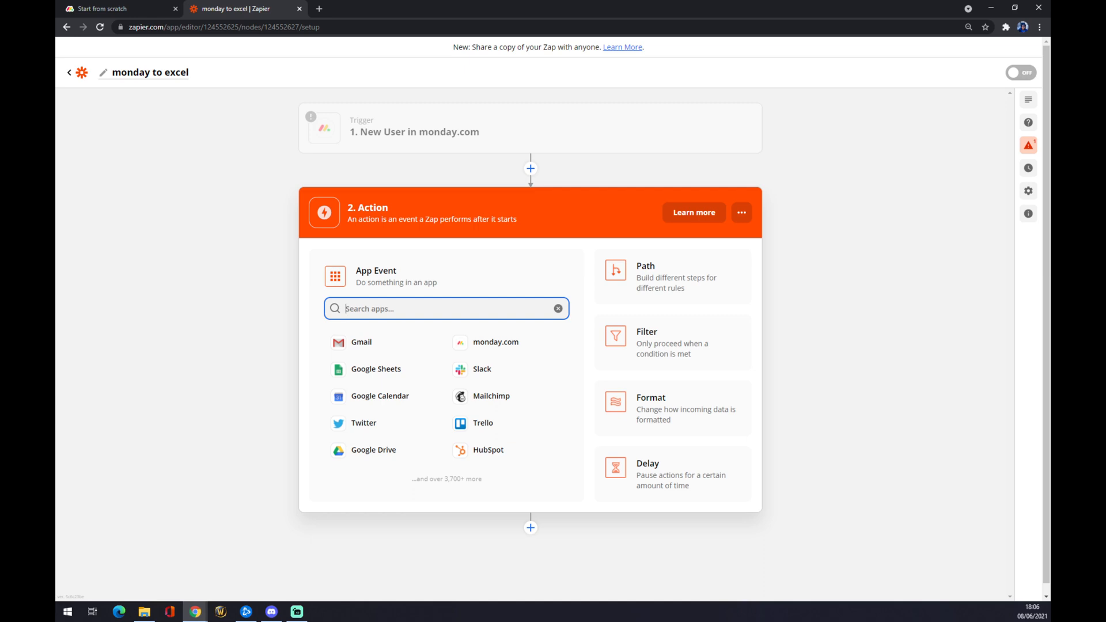
text(exce)
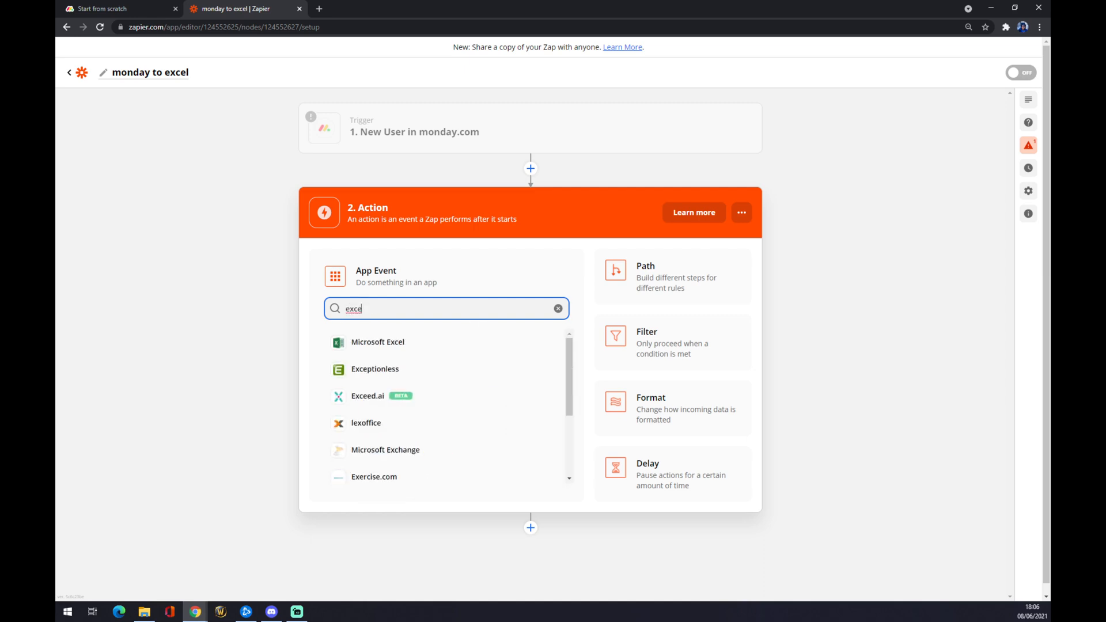
click(557, 309)
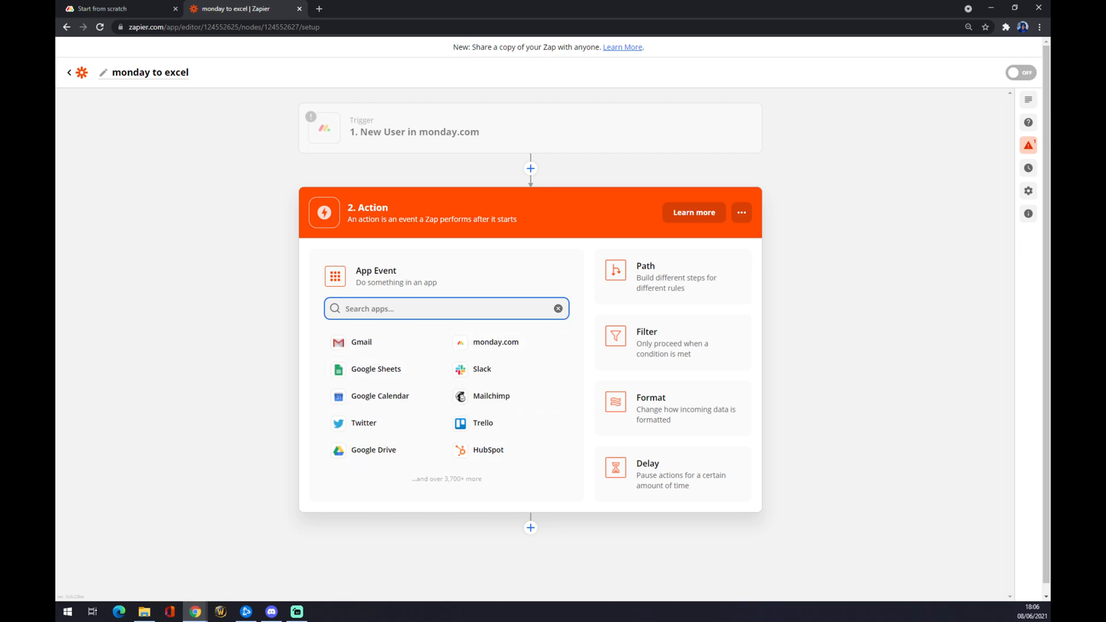
text(exce)
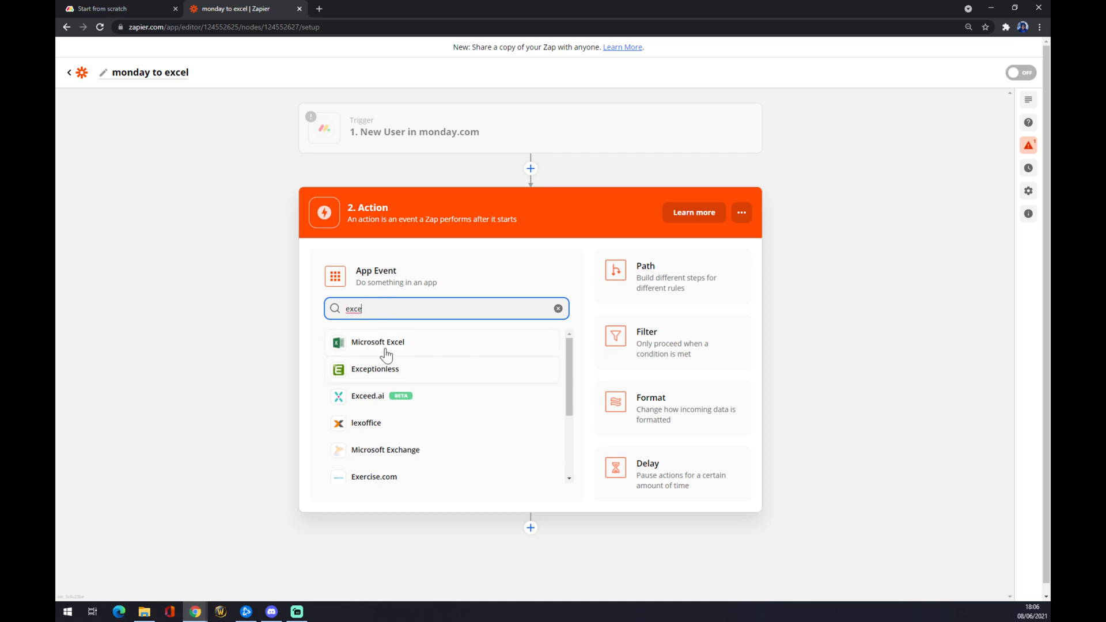
click(378, 342)
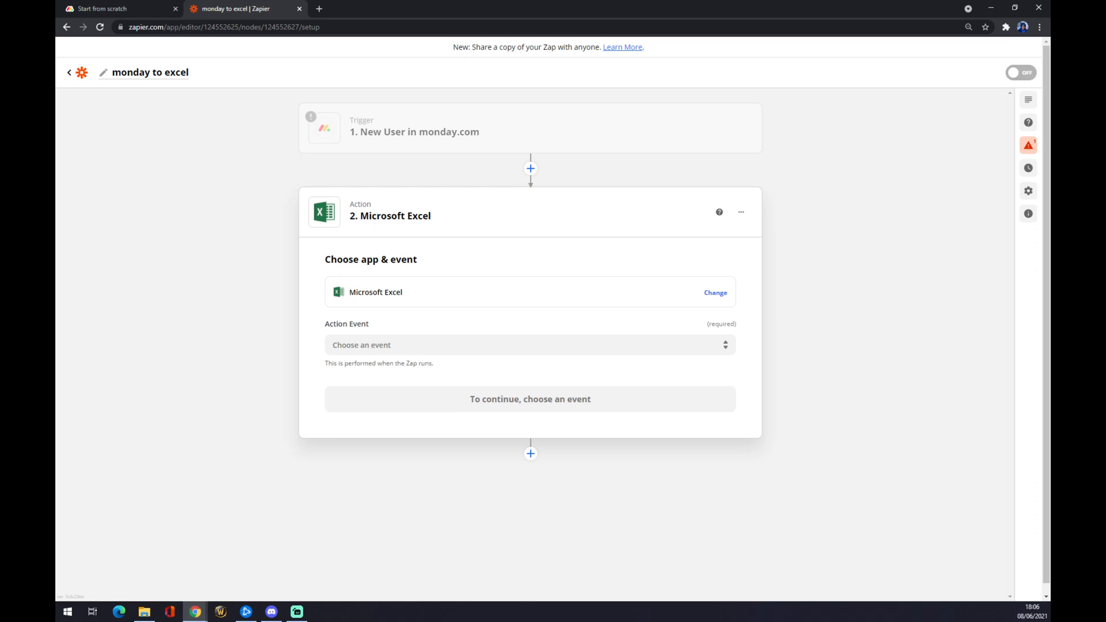
Select Update Row as the Excel action event and continue to the account step.
click(530, 344)
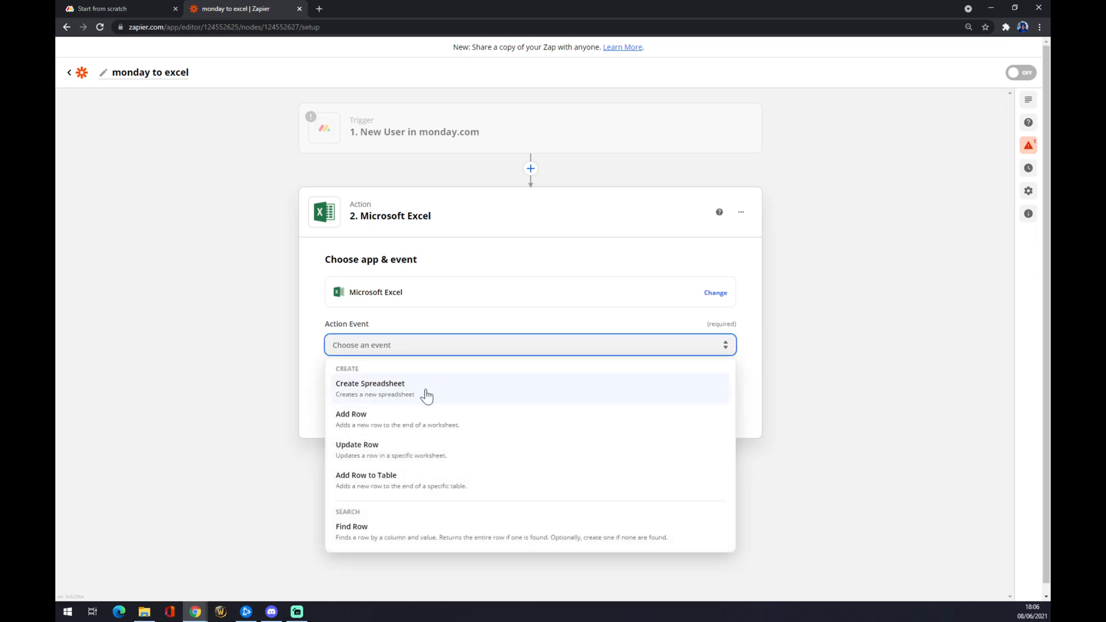
mouse_move(437, 465)
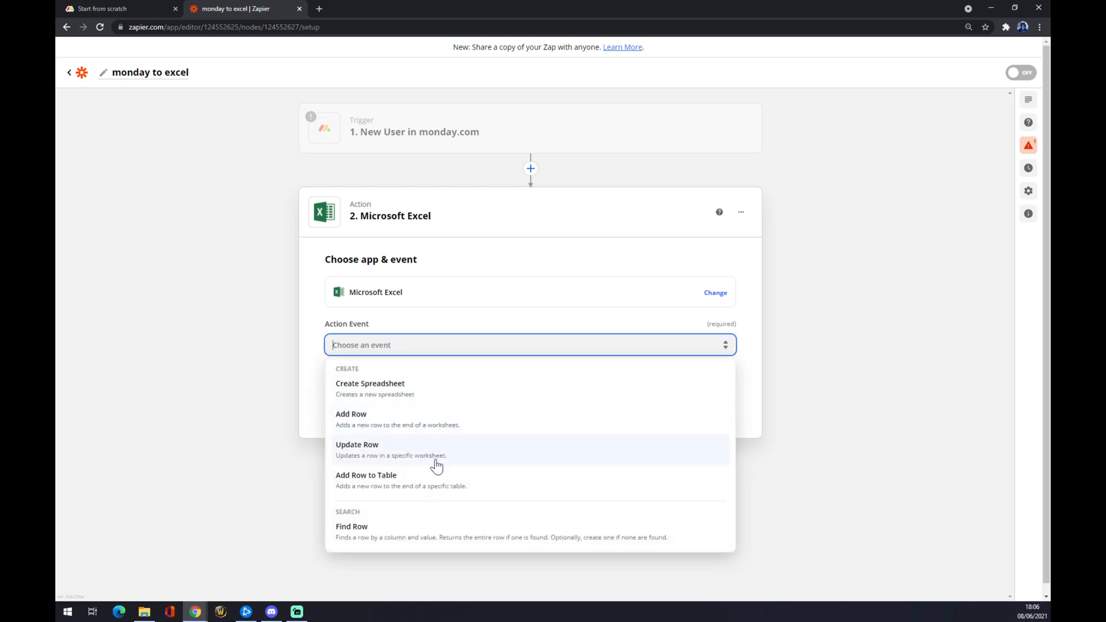
mouse_move(438, 486)
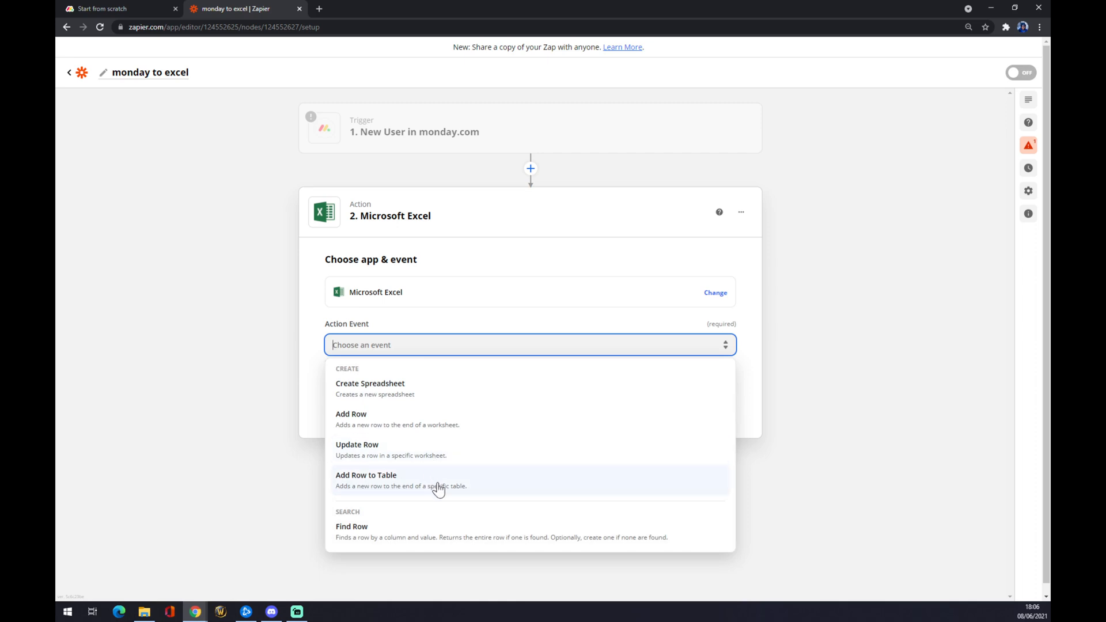
mouse_move(391, 449)
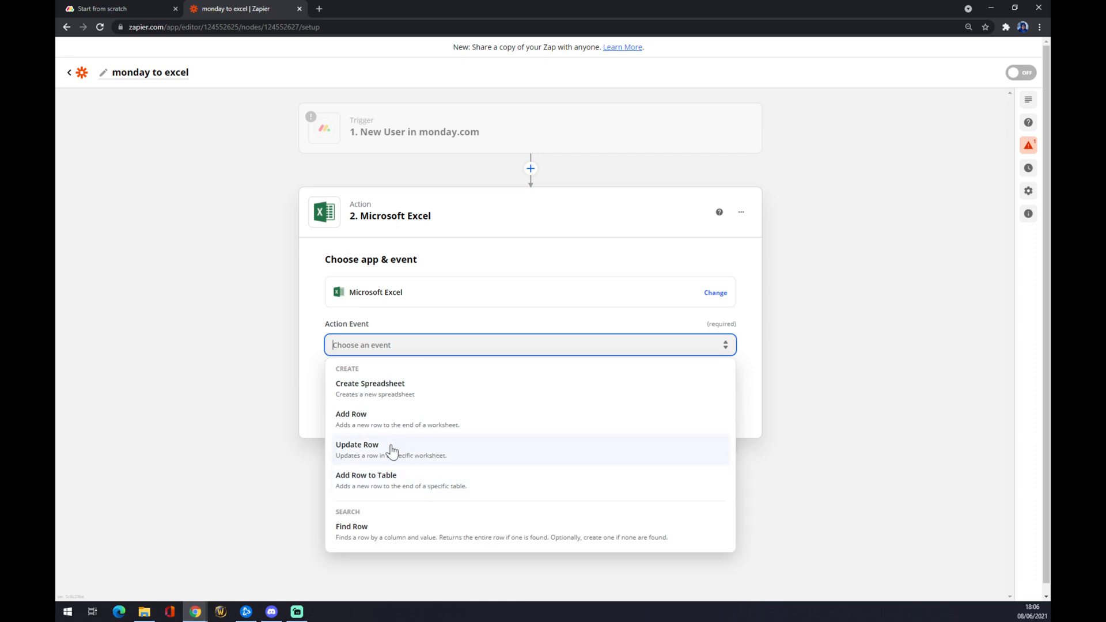
click(357, 445)
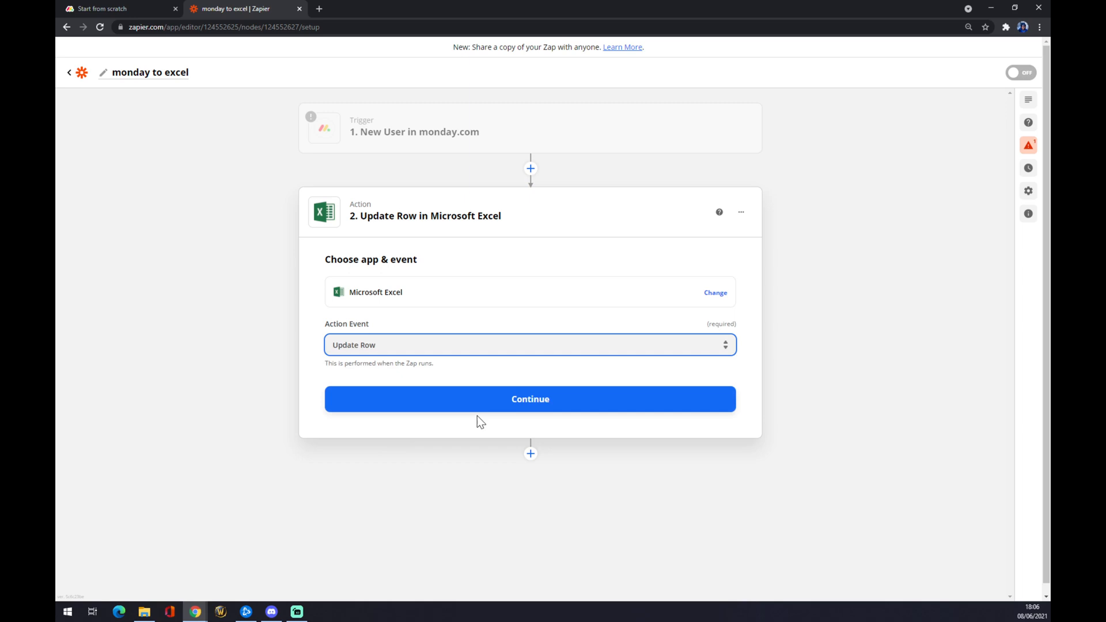
click(530, 399)
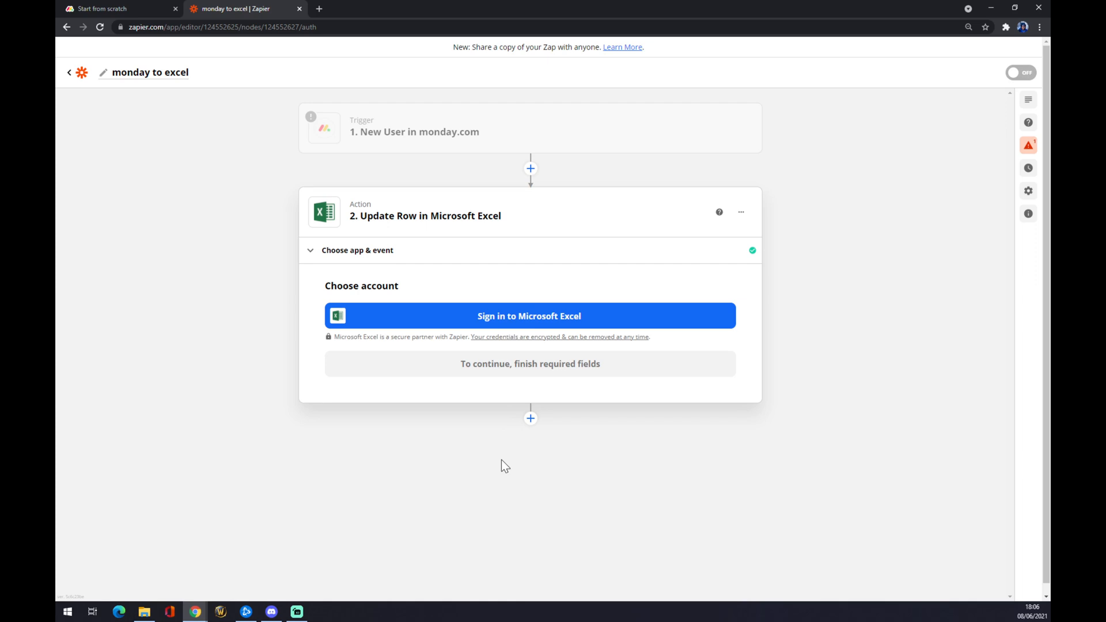
mouse_move(494, 464)
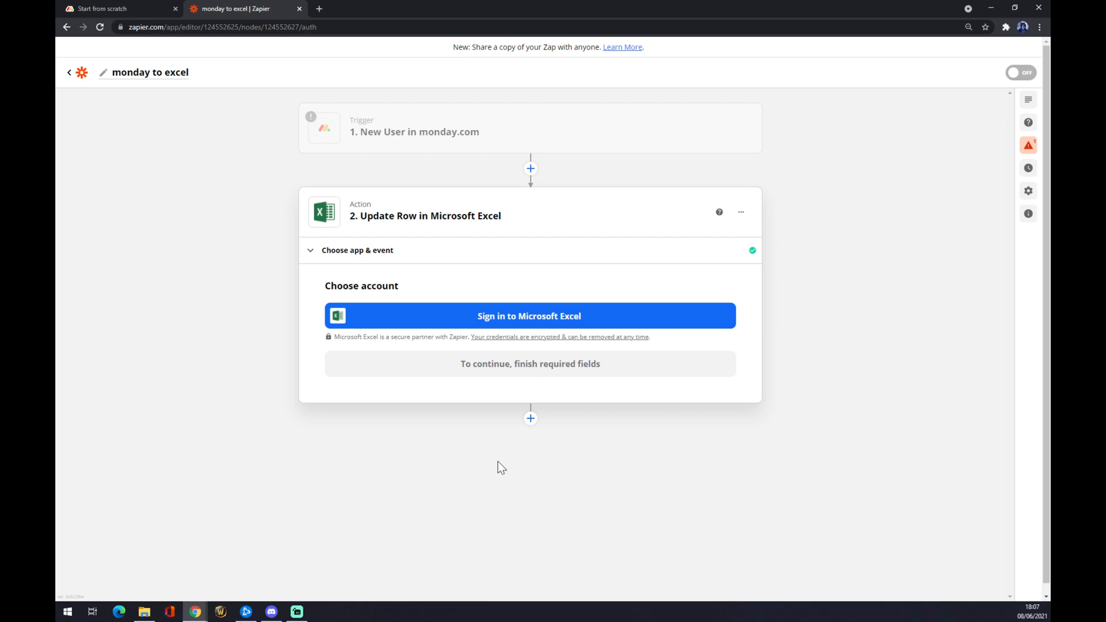
mouse_move(493, 461)
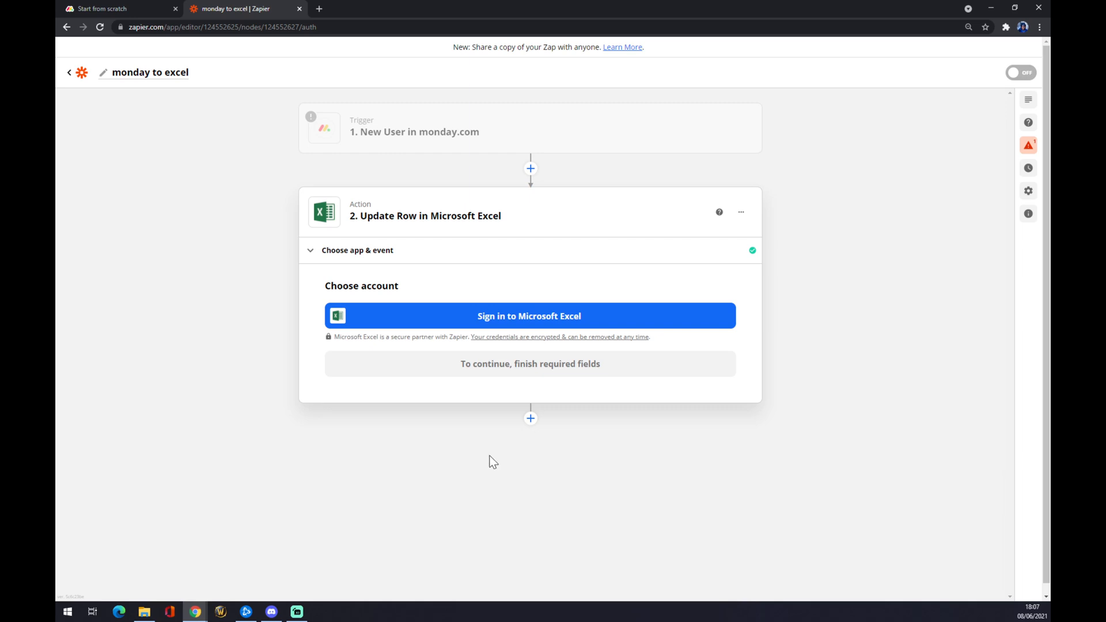